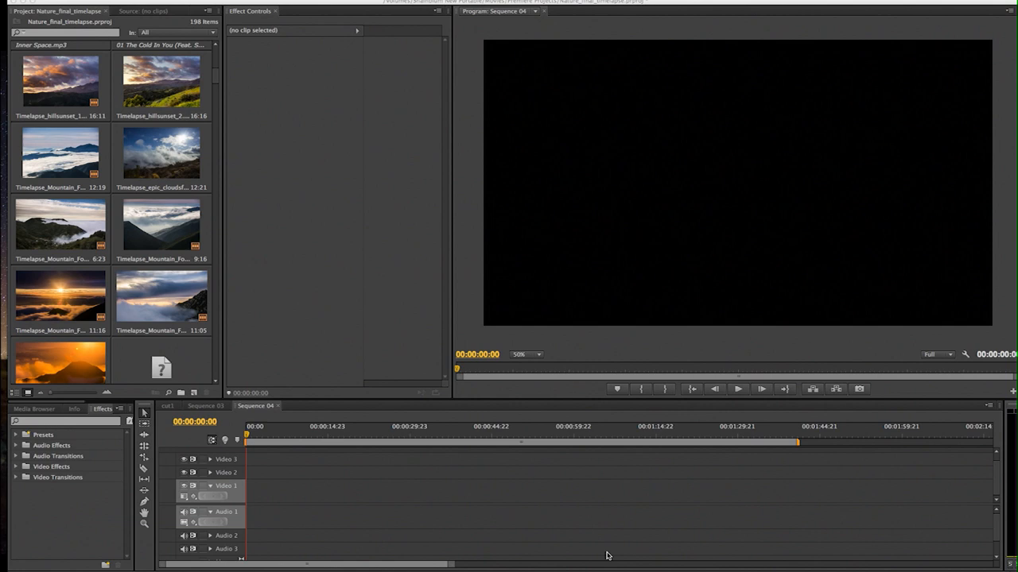
{"action": "mouse_move", "coordinate": [128, 253]}
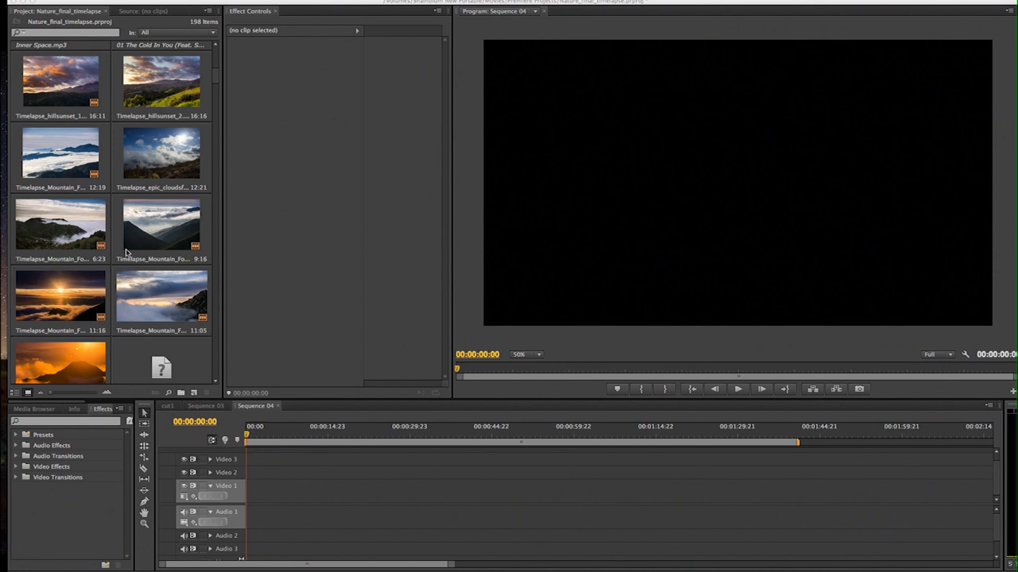
Scroll the Project panel to bring the Timelapse_Mountain_Fog clip into view.
{"action": "scroll", "scroll_direction": "down", "scroll_amount": 3}
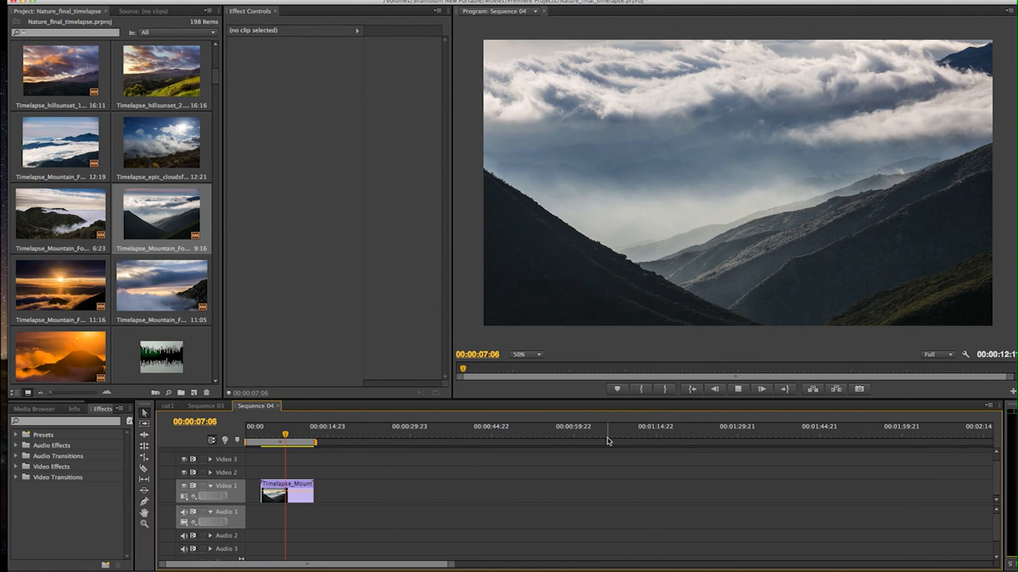
Set the Program Monitor playback resolution to 1/2.
{"action": "left_click", "coordinate": [937, 354]}
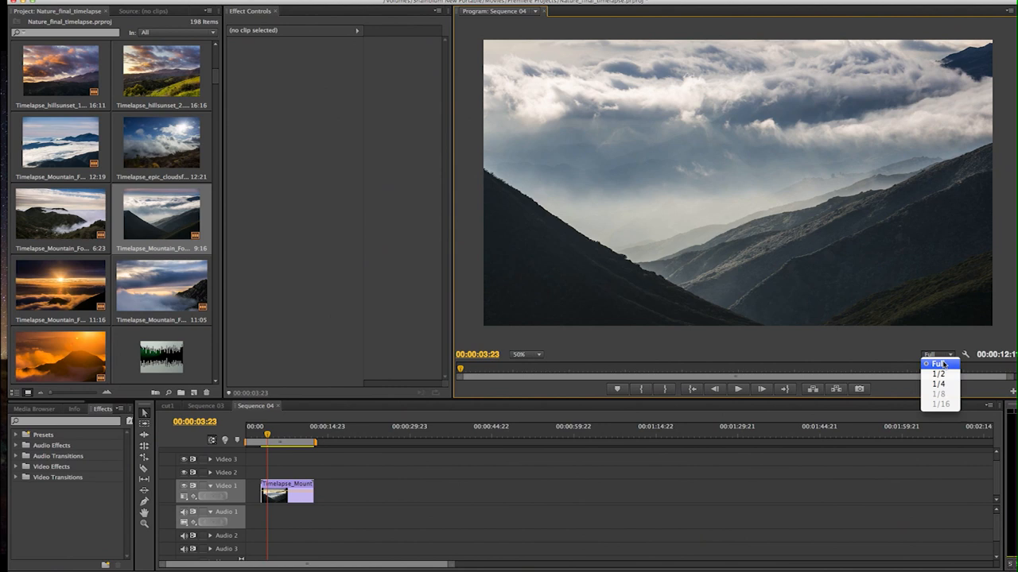
{"action": "left_click", "coordinate": [938, 374]}
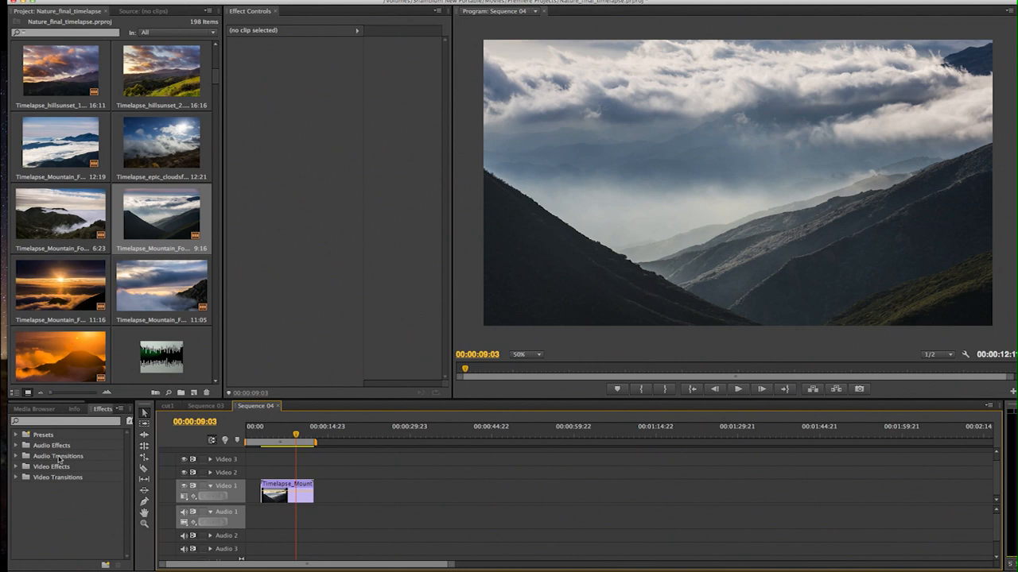
Select the timelapse clip and expand Motion in Effect Controls.
{"action": "left_click", "coordinate": [286, 493]}
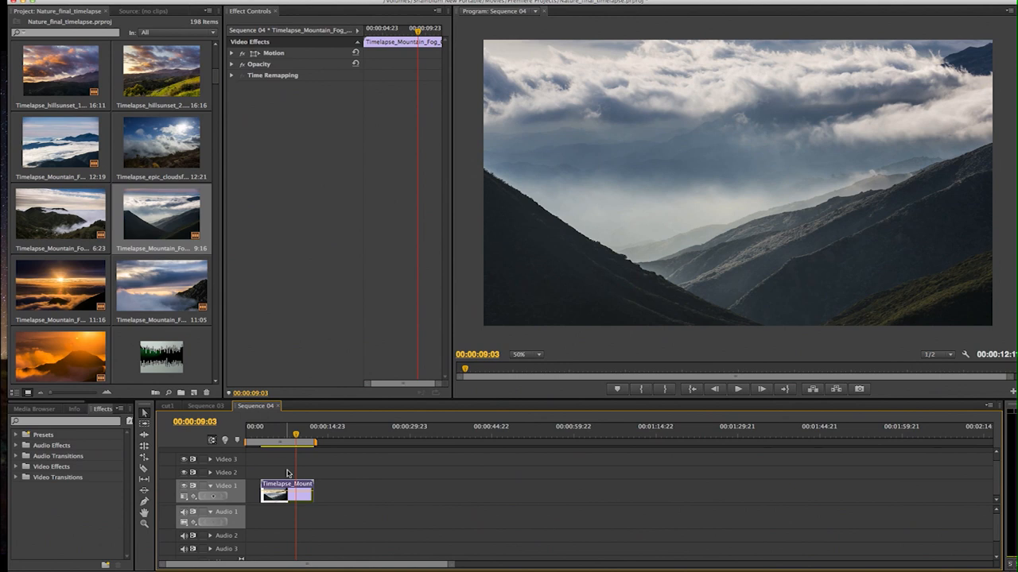
{"action": "left_click", "coordinate": [231, 52]}
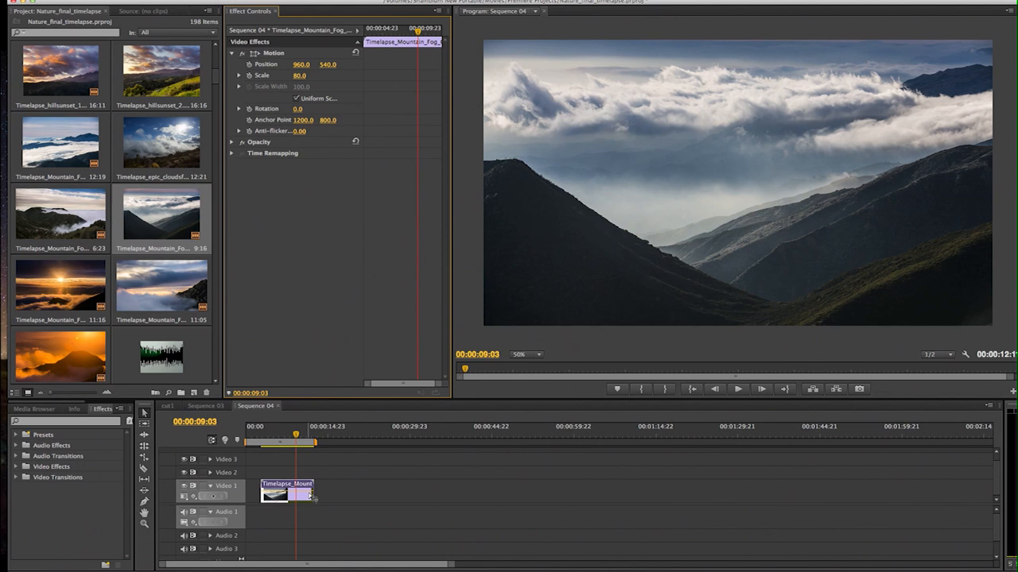
{"action": "mouse_move", "coordinate": [290, 491]}
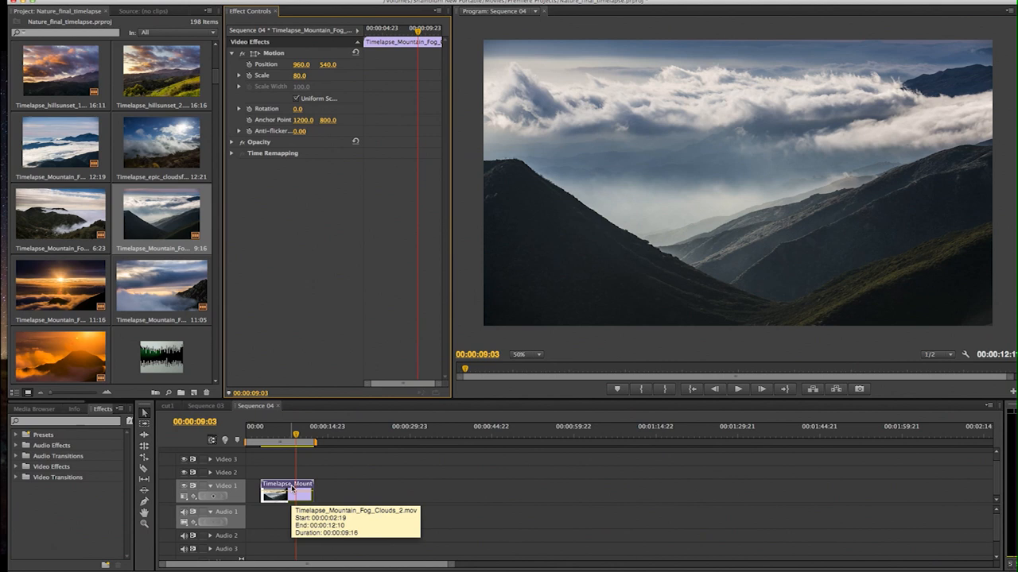
Nest the mountain clip as Nested Sequence 26 and expand Video Effects.
{"action": "right_click", "coordinate": [286, 489]}
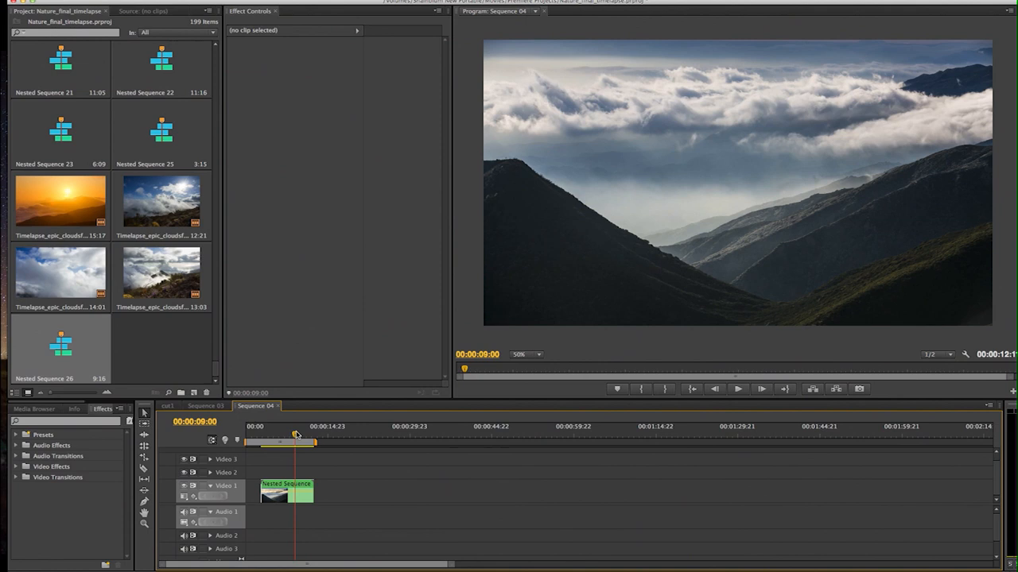
{"action": "left_click", "coordinate": [15, 466]}
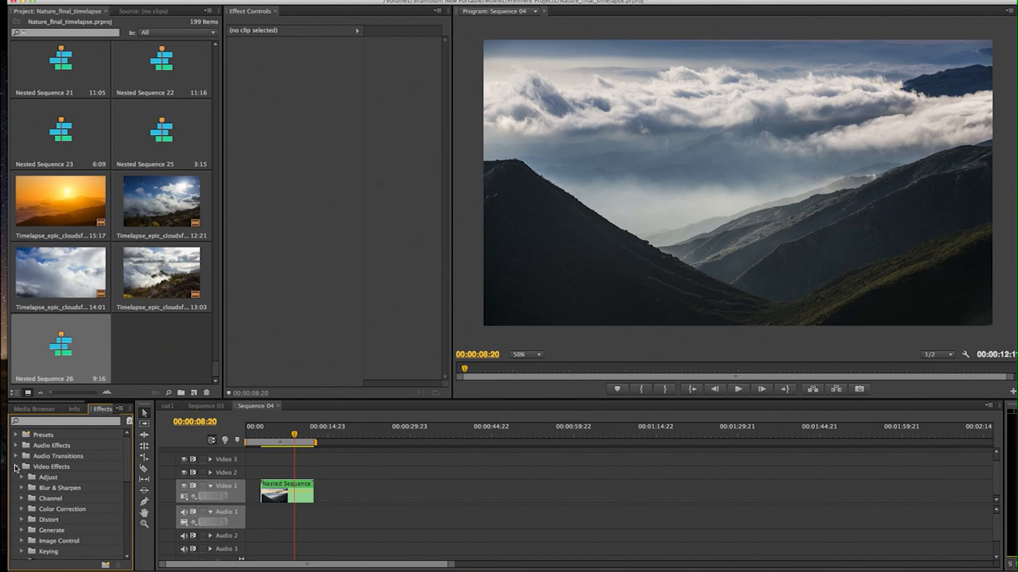
Expand the Distort category to reach Warp Stabilizer.
{"action": "left_click", "coordinate": [21, 509]}
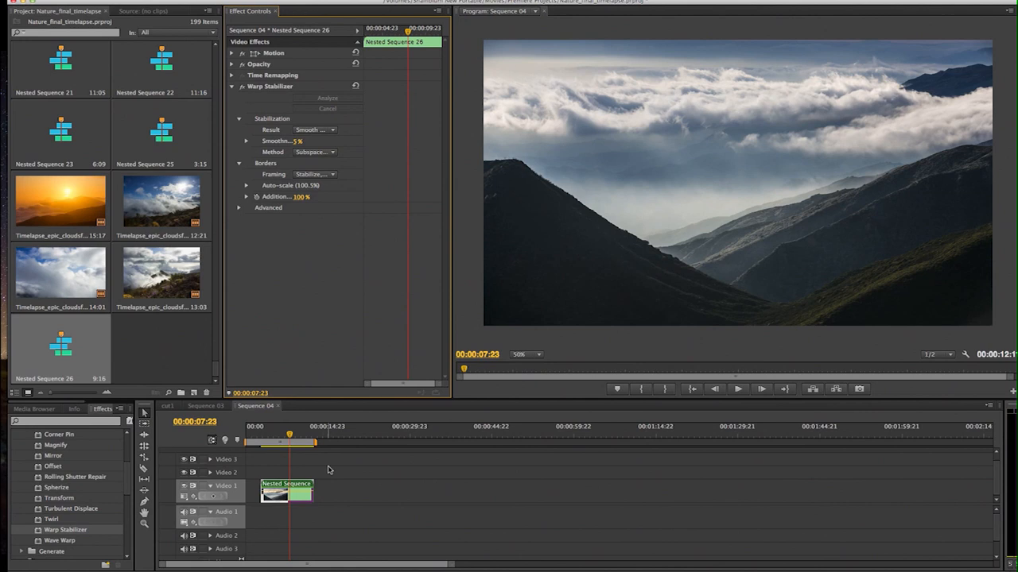
{"action": "mouse_move", "coordinate": [346, 226]}
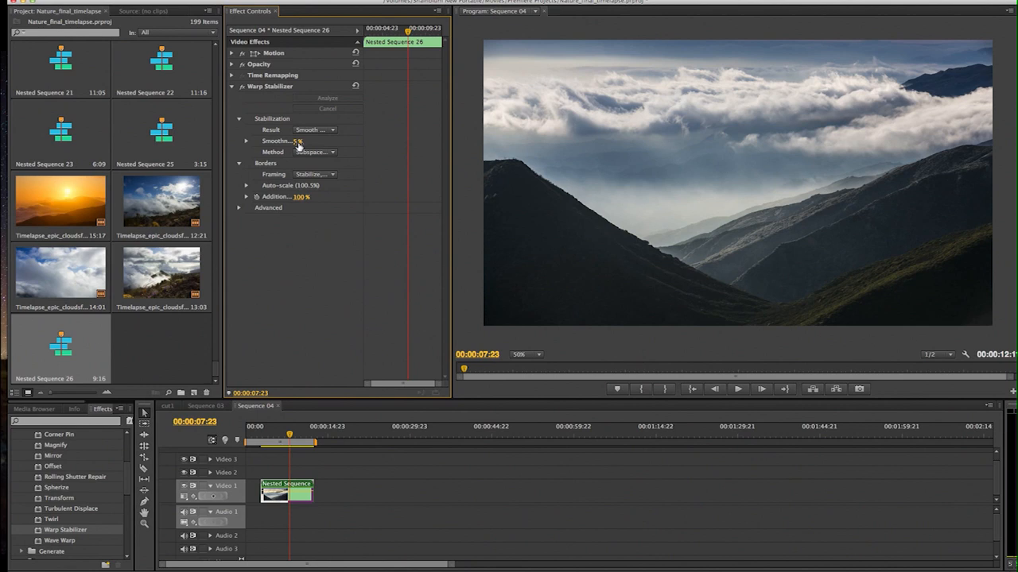
{"action": "left_click", "coordinate": [300, 141]}
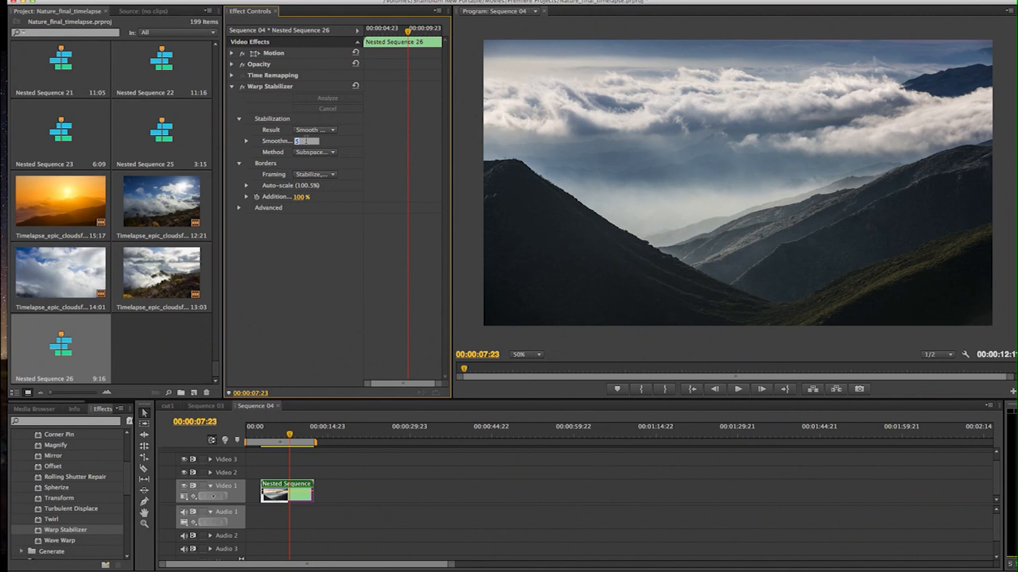